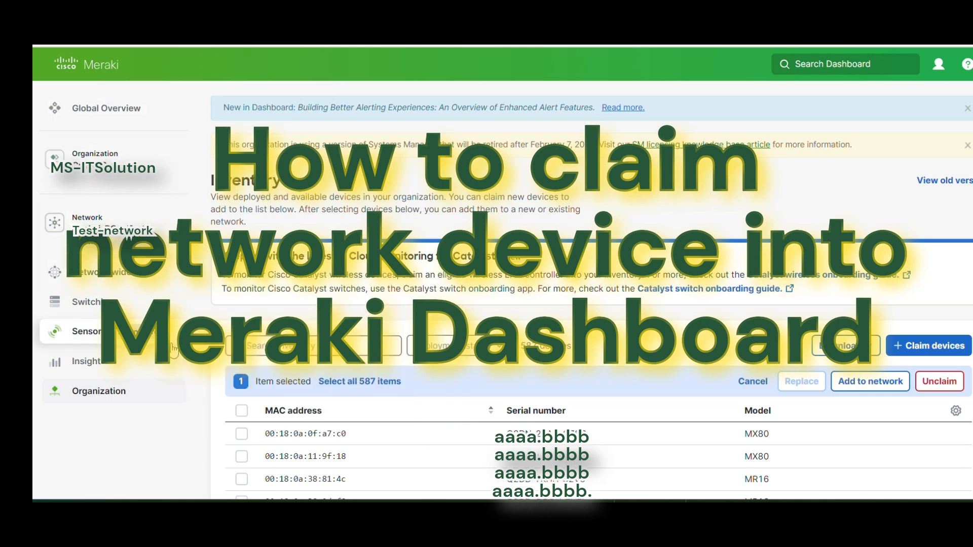
Step: Go to Organization > Configure > Inventory to list the organization's 587 devices
{"action": "left_click", "coordinate": [97, 391]}
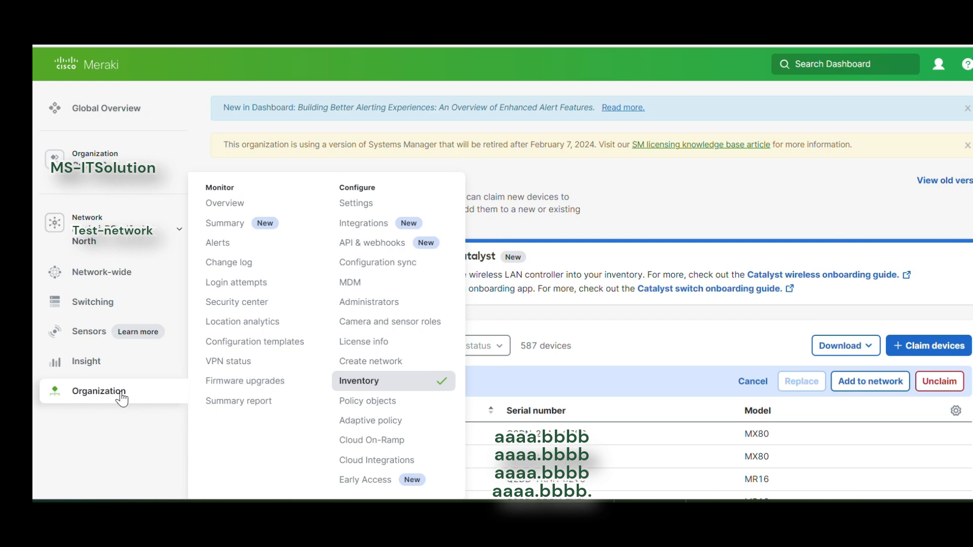
{"action": "mouse_move", "coordinate": [97, 399]}
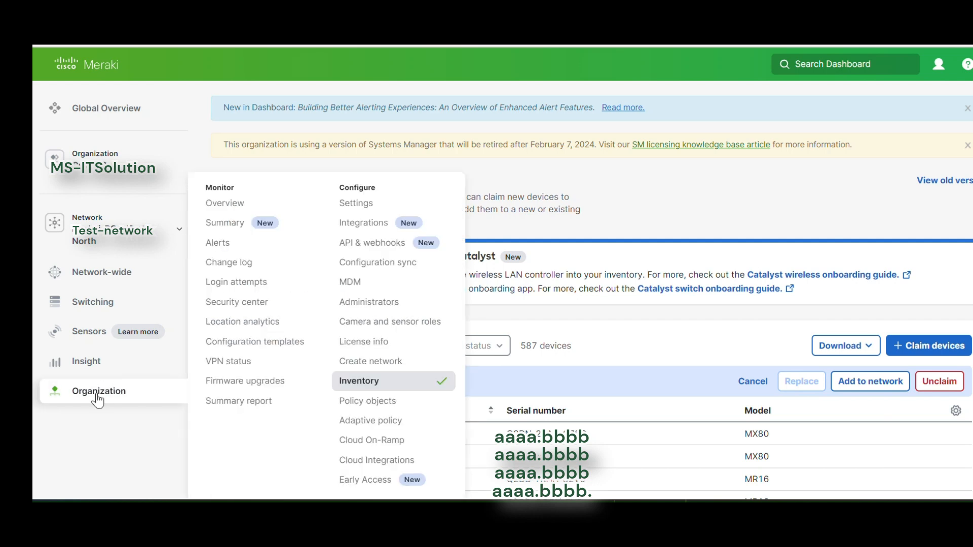
{"action": "mouse_move", "coordinate": [365, 390]}
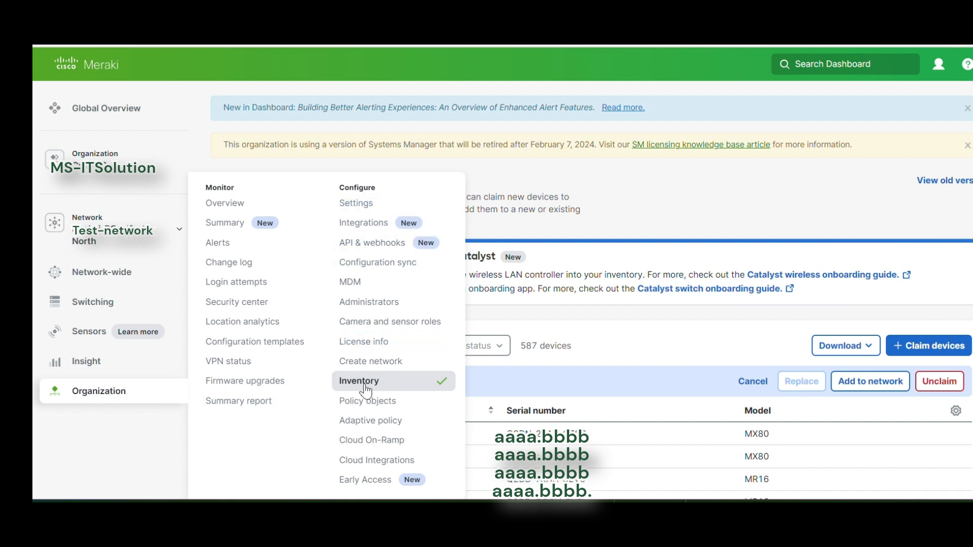
{"action": "left_click", "coordinate": [359, 380]}
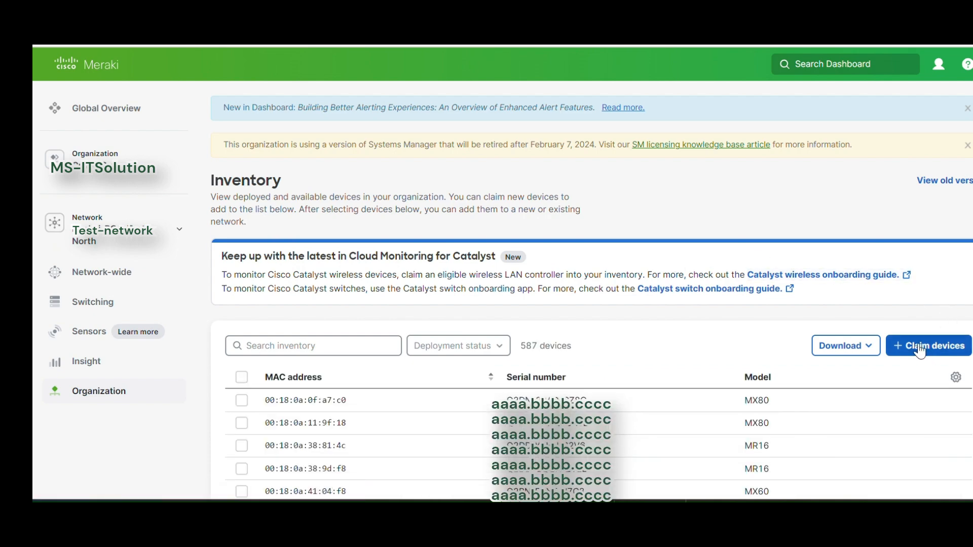
Step: Submit a Meraki serial number through Claim devices to add it to inventory
{"action": "left_click", "coordinate": [926, 346]}
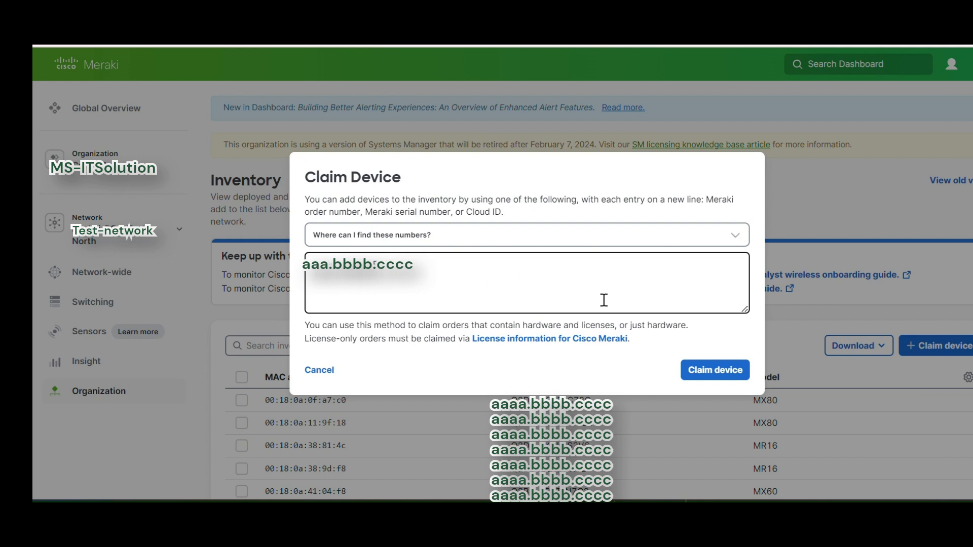
{"action": "mouse_move", "coordinate": [713, 350]}
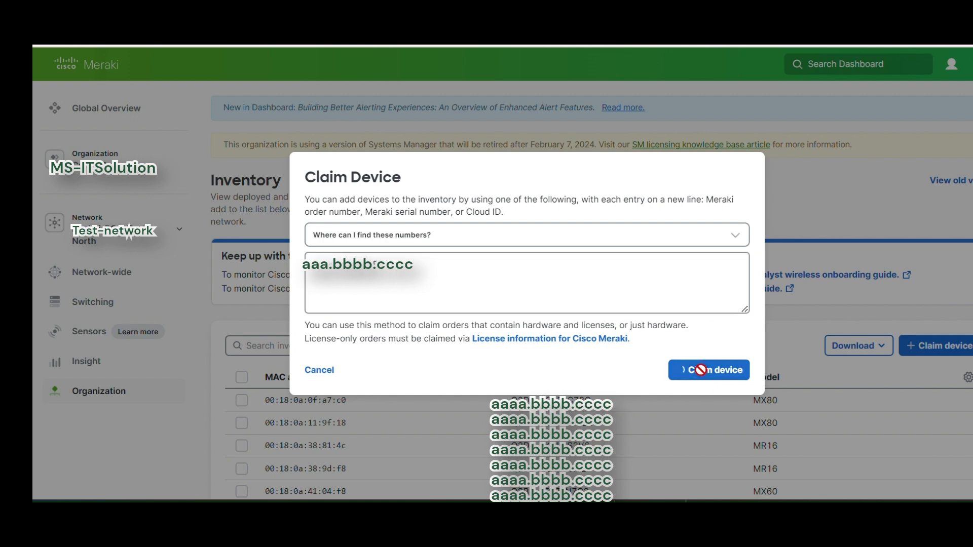
{"action": "left_click", "coordinate": [708, 370]}
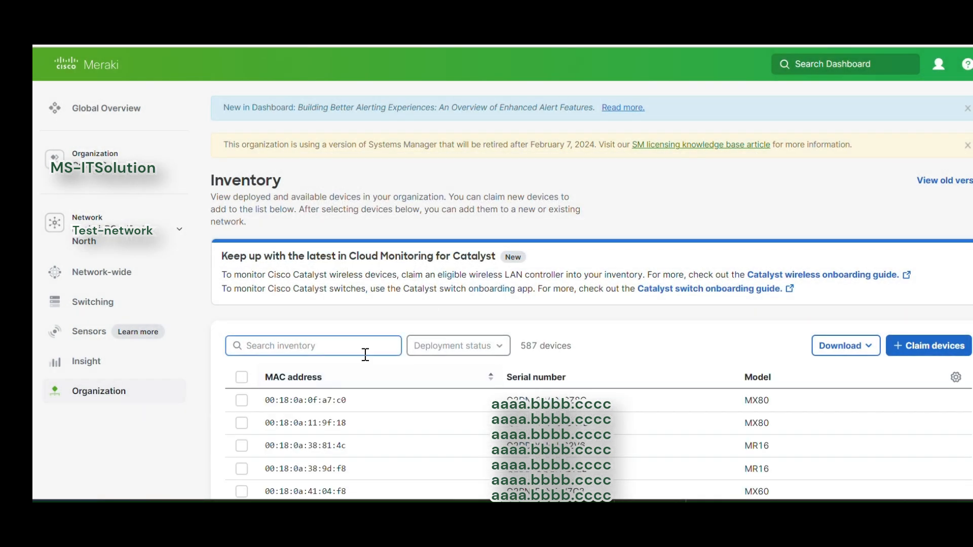
Step: Search the inventory for serial 'aaa.bbbb.cccc' to show the single MR46
{"action": "type", "text": "aaa.bbbb.cccc"}
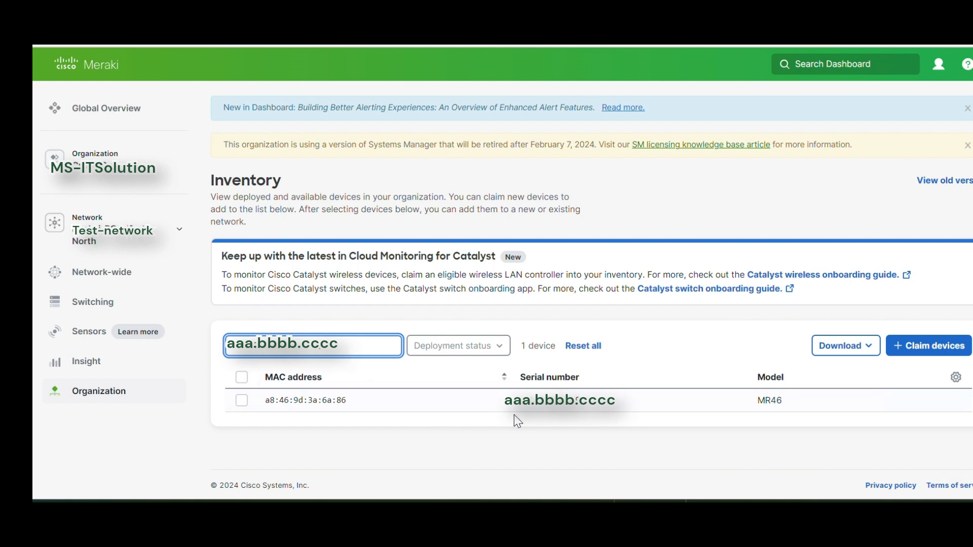
{"action": "mouse_move", "coordinate": [764, 408]}
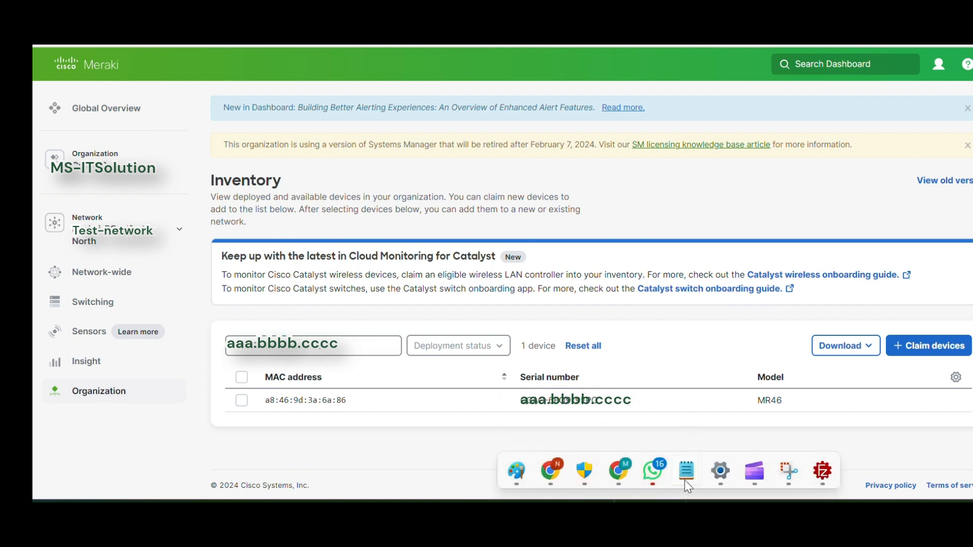
Step: Open the Notepad notes holding the other claimed serial number
{"action": "left_click", "coordinate": [685, 470]}
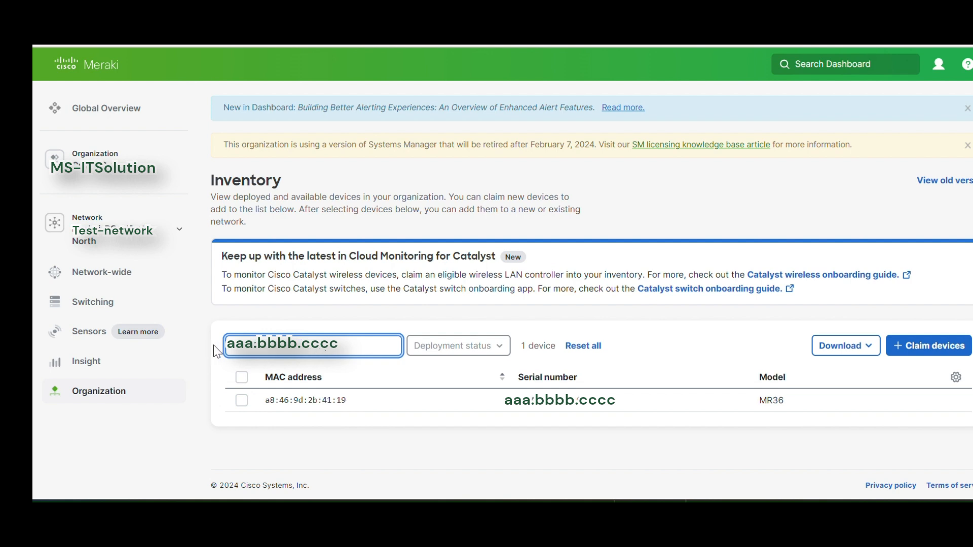
{"action": "mouse_move", "coordinate": [488, 428]}
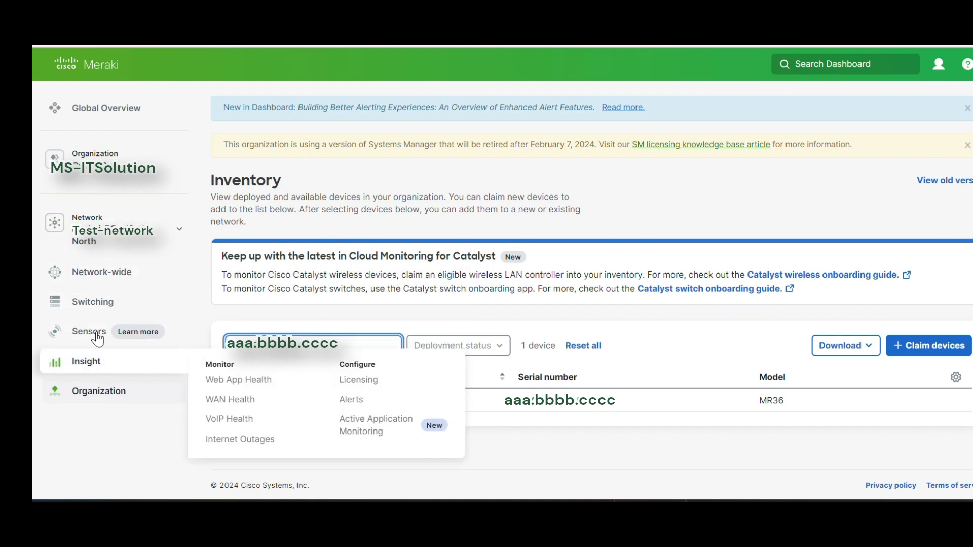
{"action": "mouse_move", "coordinate": [89, 301]}
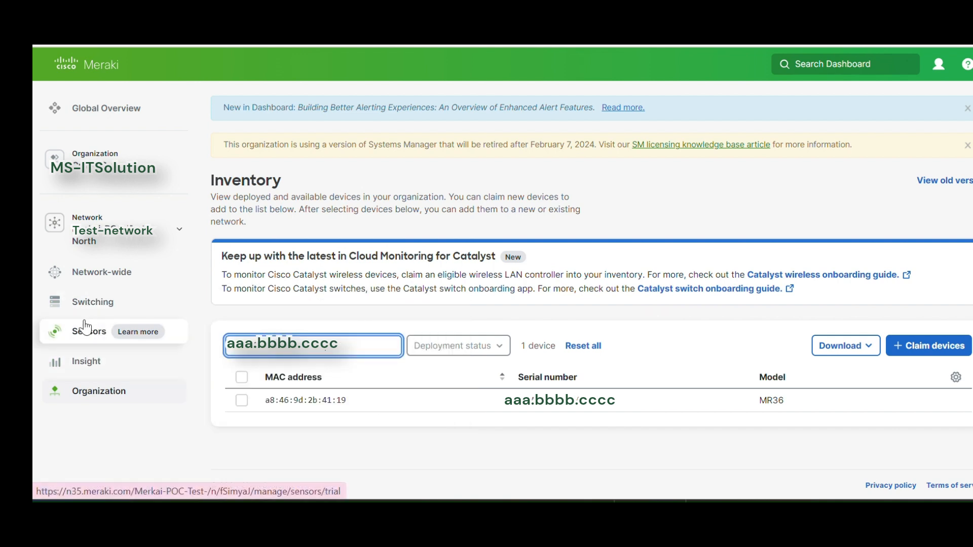
{"action": "mouse_move", "coordinate": [90, 348]}
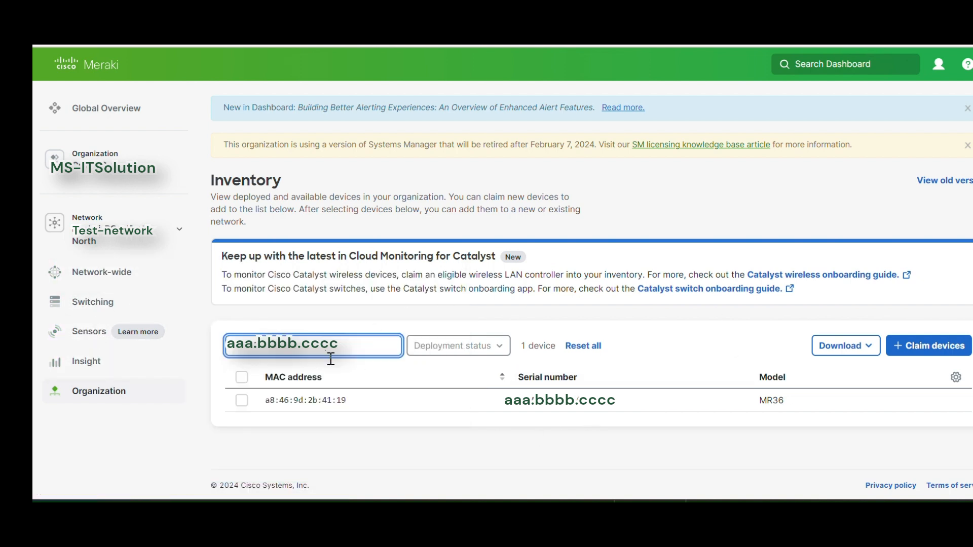
{"action": "mouse_move", "coordinate": [697, 415]}
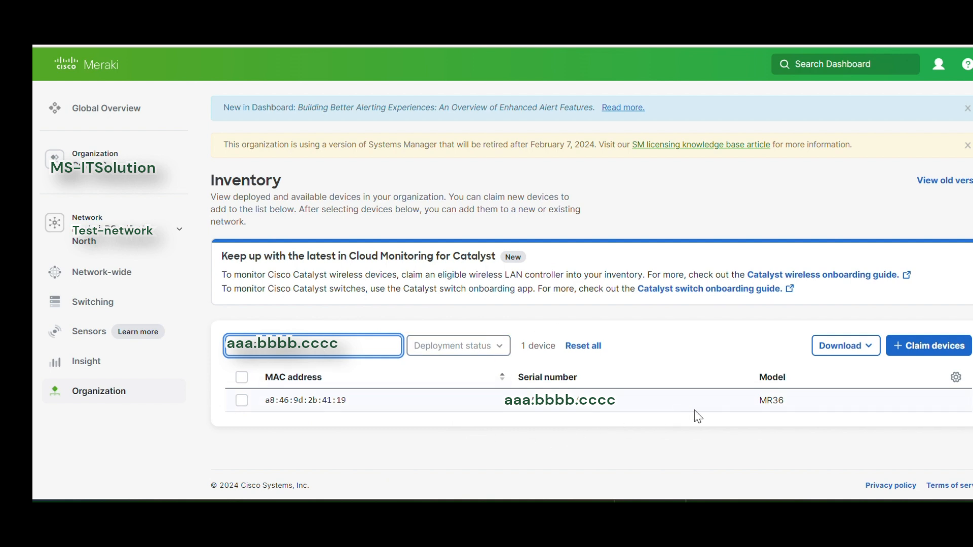
{"action": "mouse_move", "coordinate": [718, 367]}
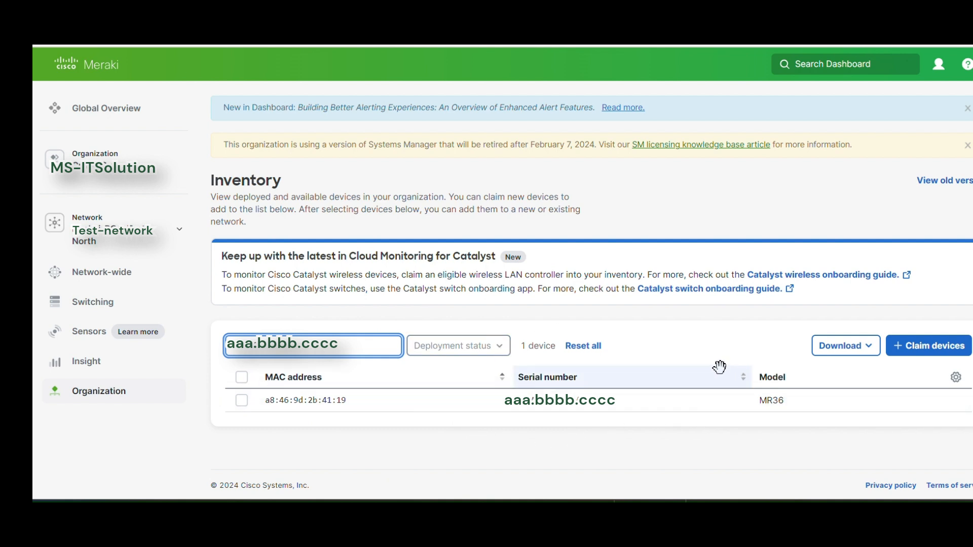
{"action": "mouse_move", "coordinate": [553, 303]}
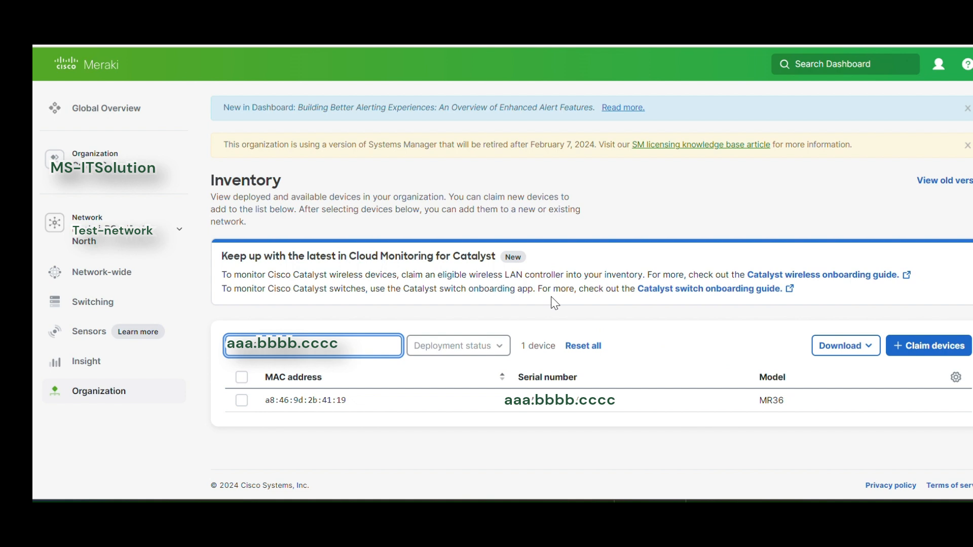
{"action": "mouse_move", "coordinate": [486, 386]}
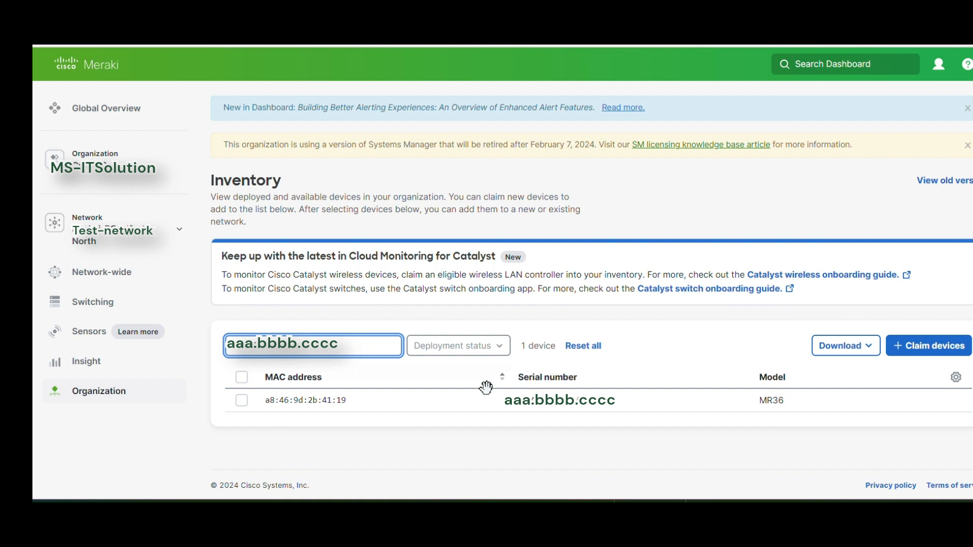
{"action": "mouse_move", "coordinate": [387, 410]}
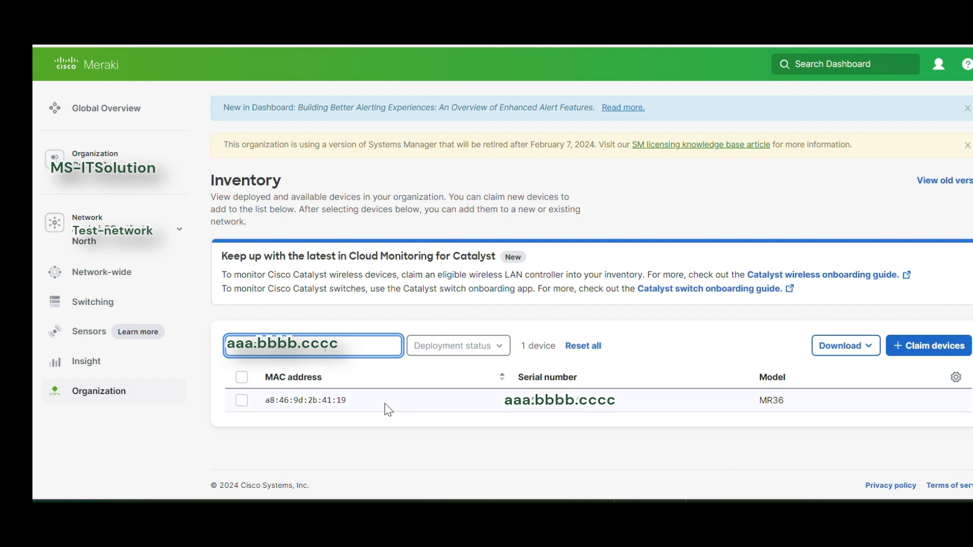